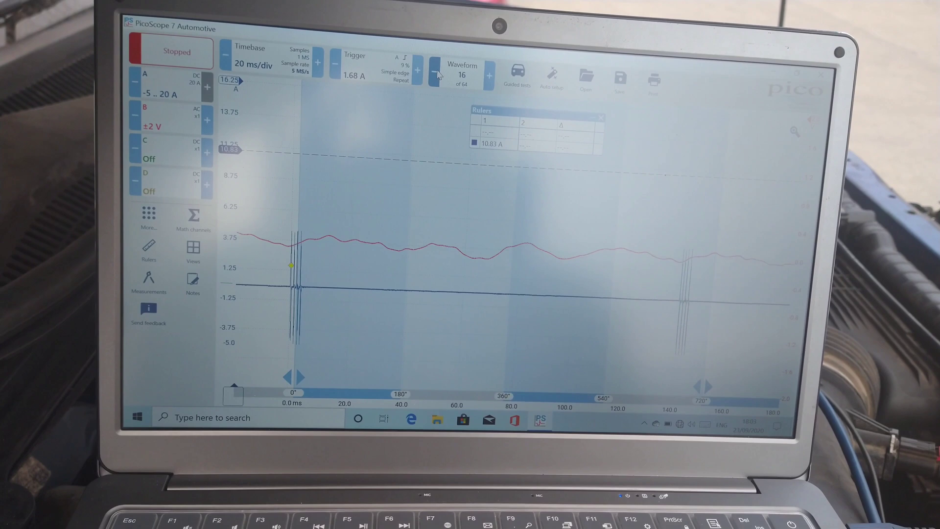
Step back through the stored captures until waveform 11 of 64 shows the oscillating current trace.
click(432, 71)
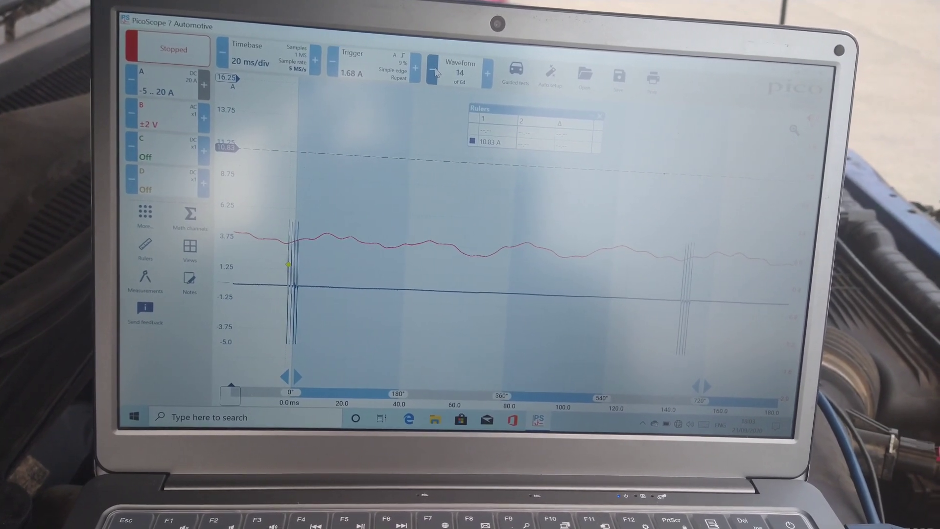
click(434, 71)
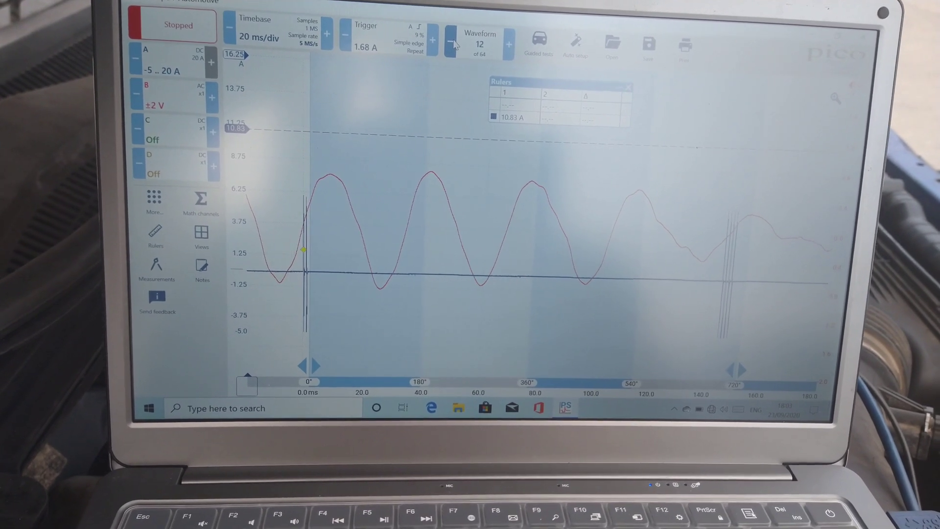
click(451, 42)
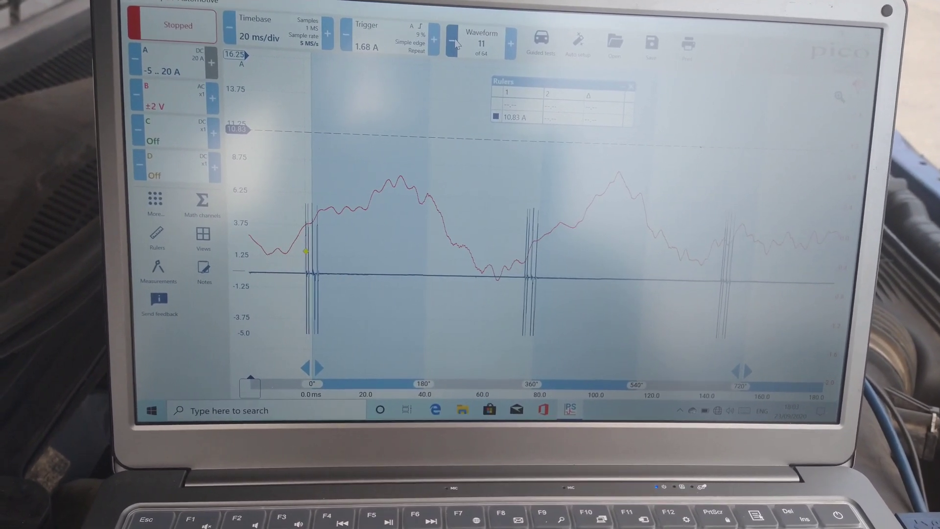